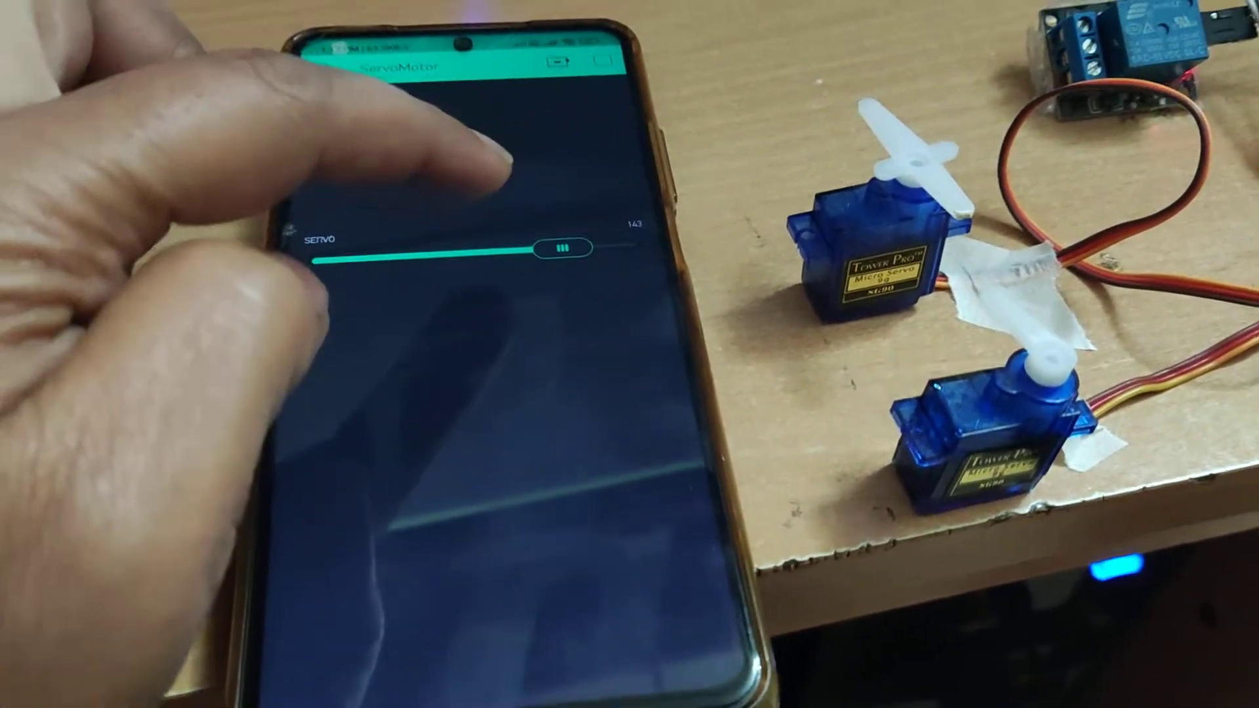
# Drag the SERVO slider from 143 down to 0, rotating the servo arms
pyautogui.moveTo(562, 248); pyautogui.dragTo(288, 394)
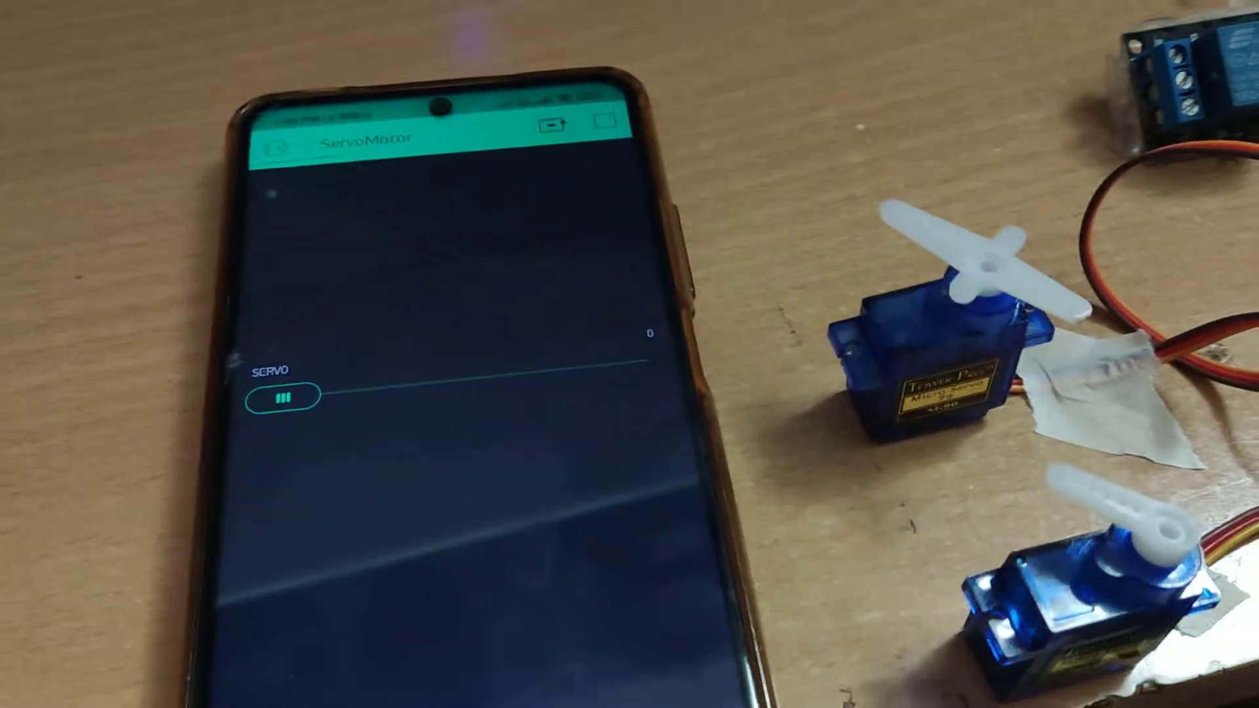